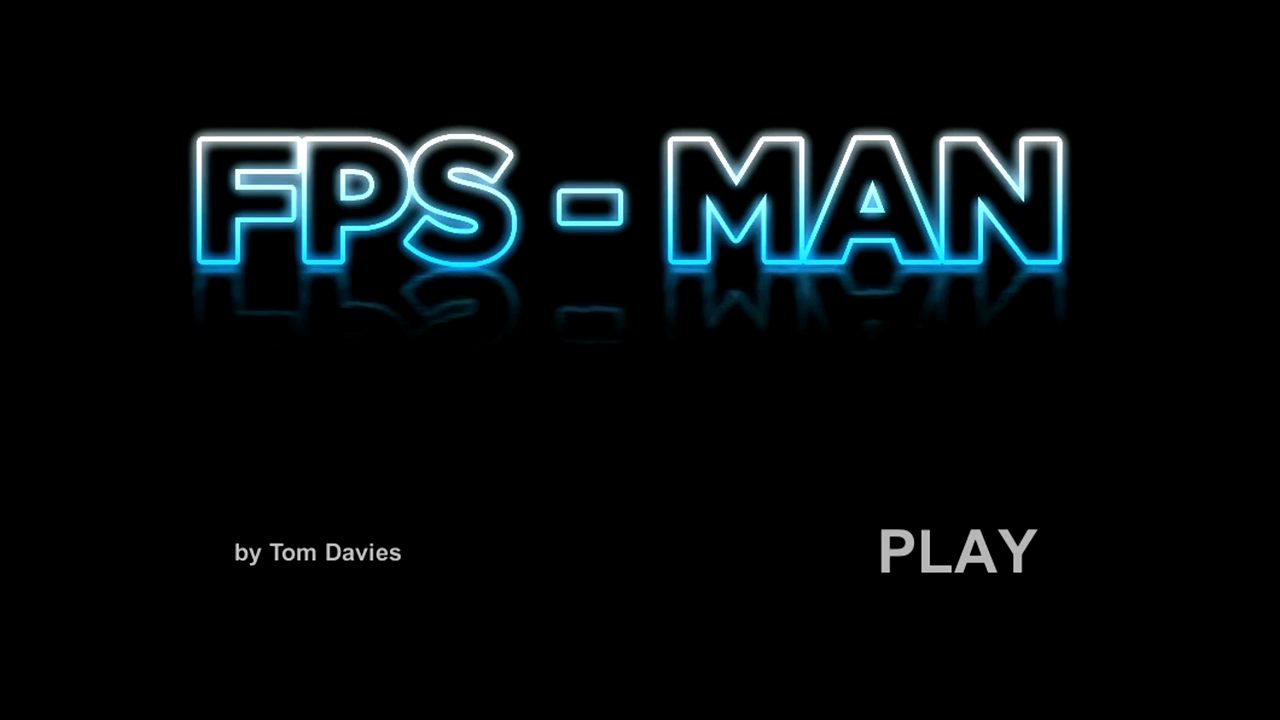
mouse_move(556, 66)
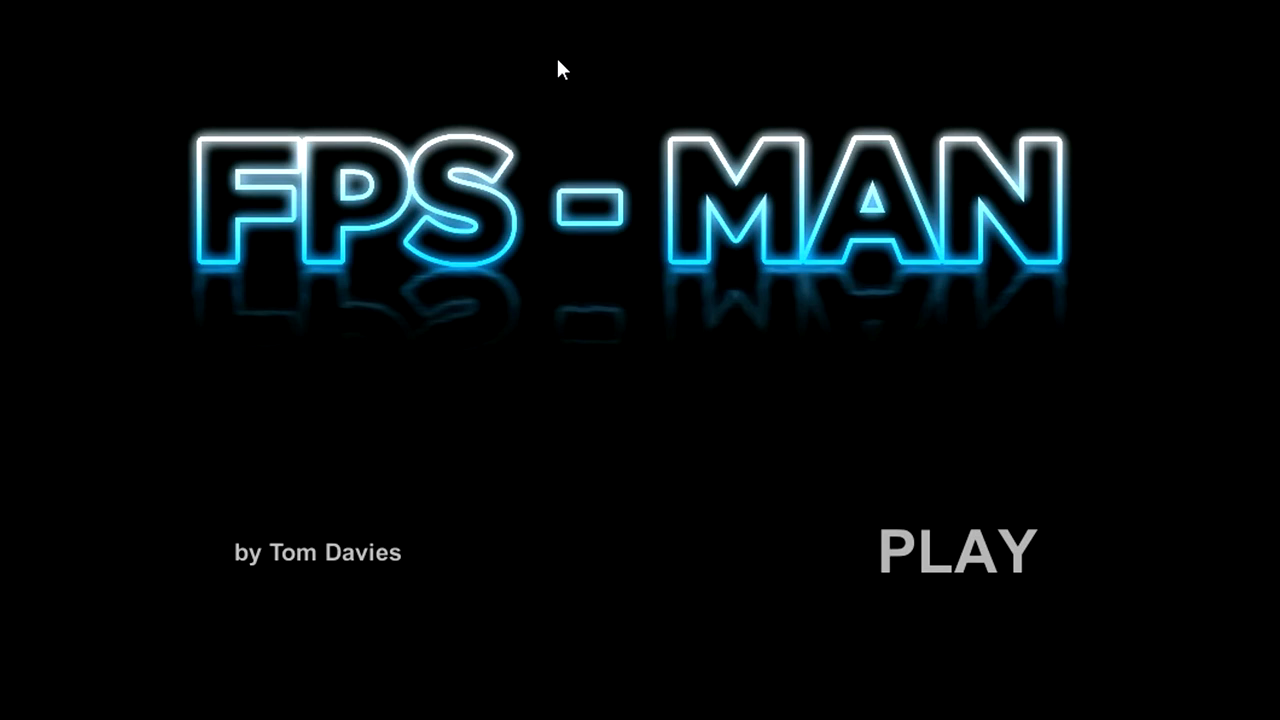
mouse_move(398, 368)
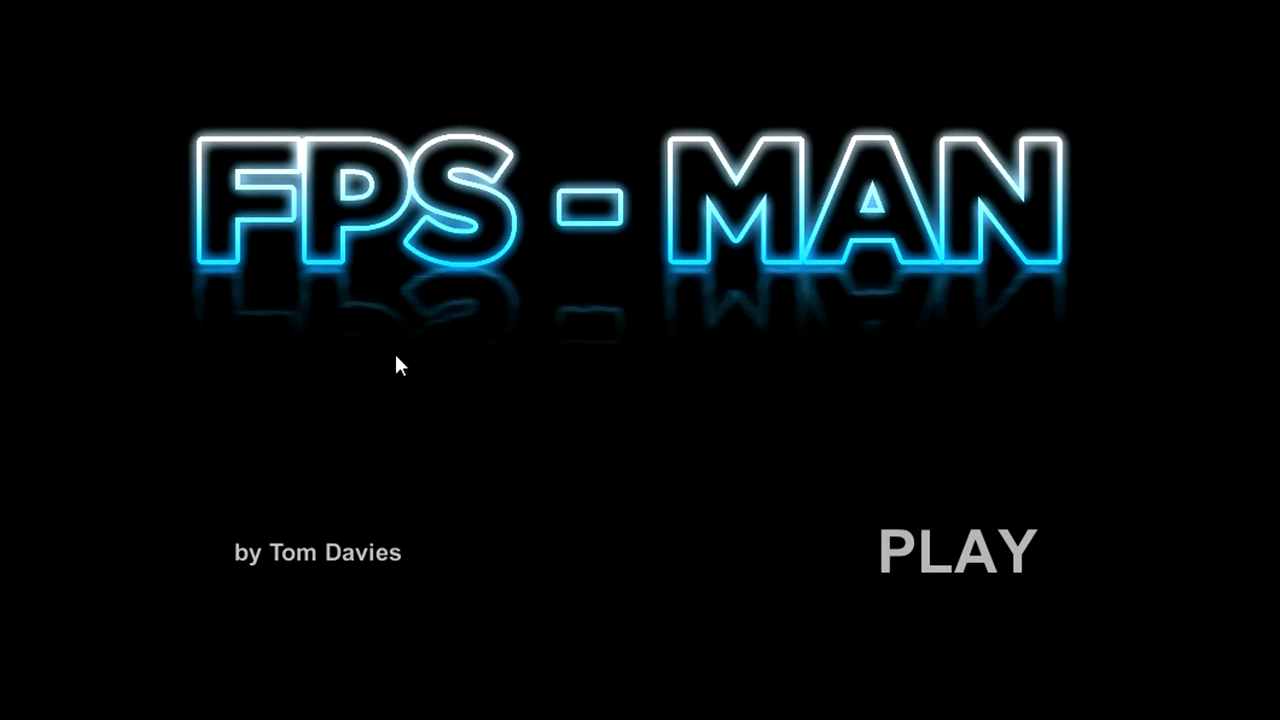
mouse_move(308, 180)
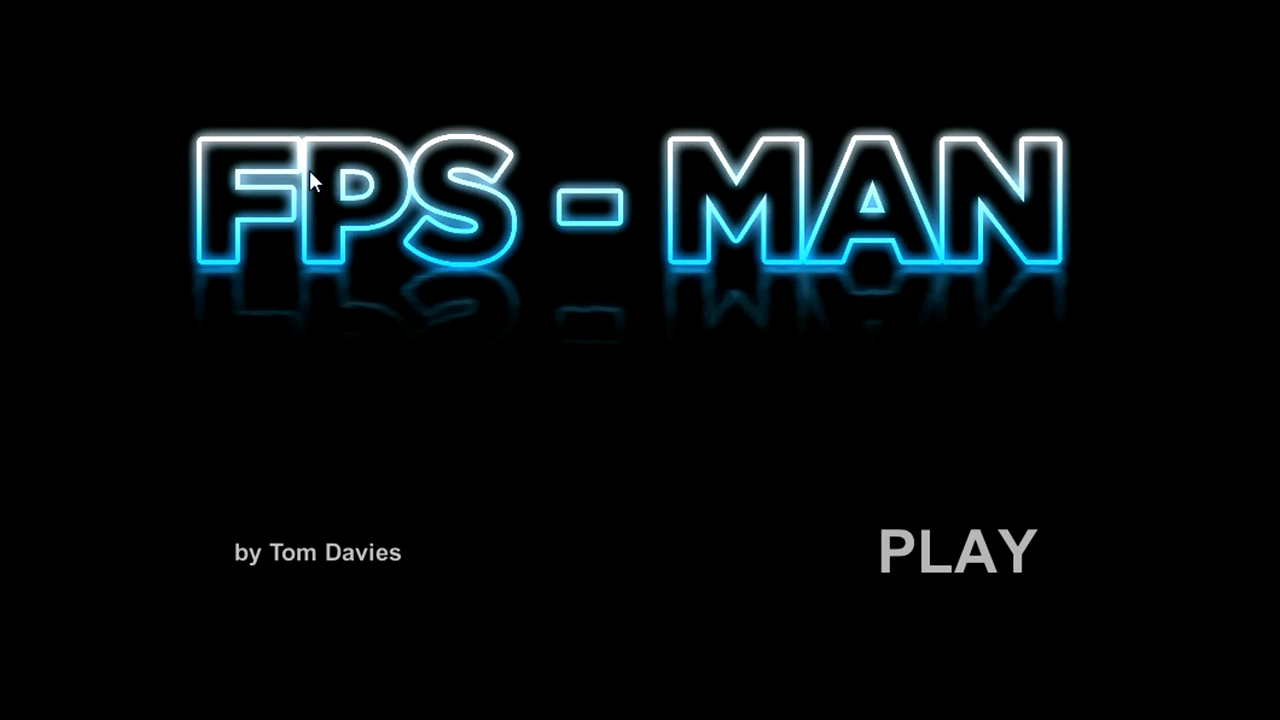
mouse_move(376, 198)
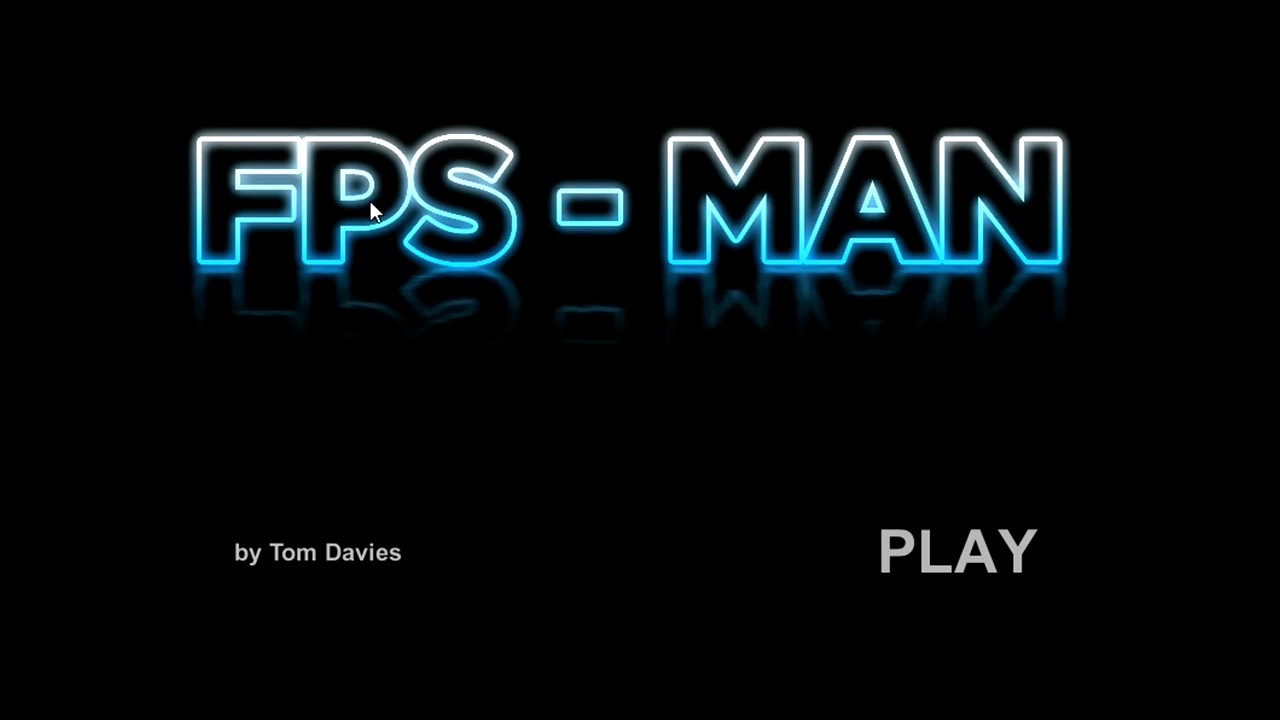
mouse_move(372, 190)
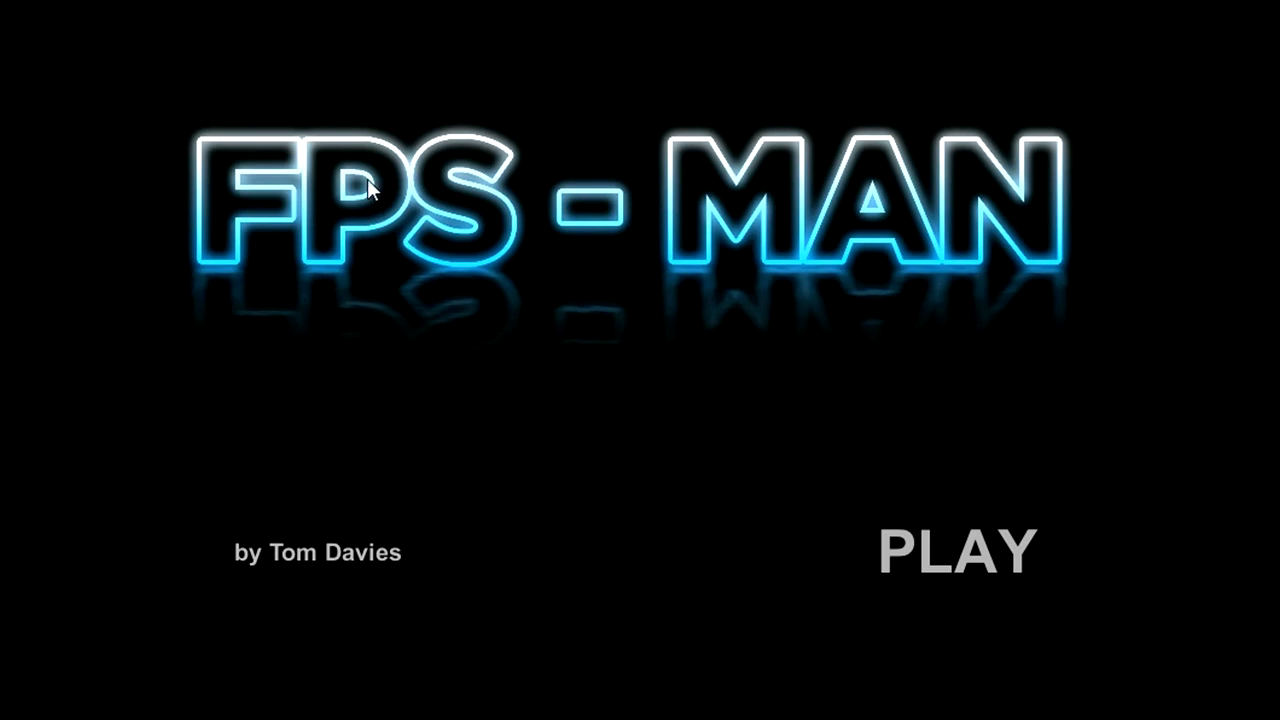
mouse_move(320, 716)
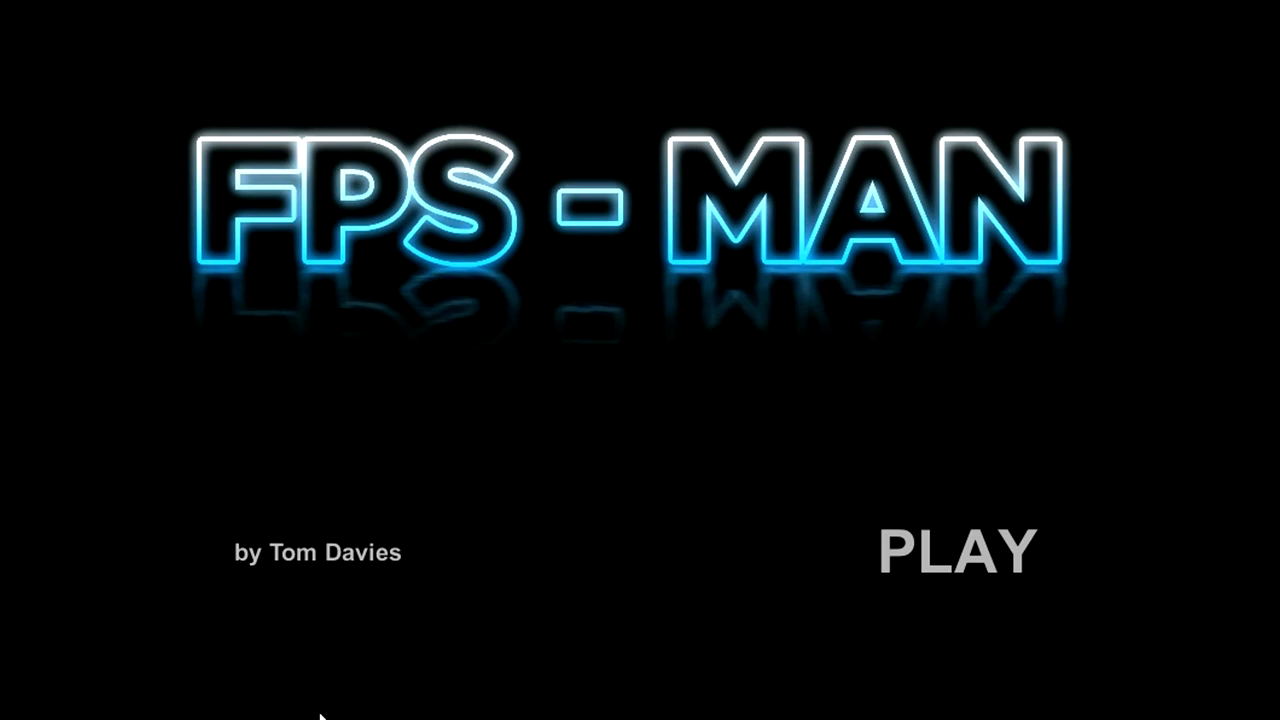
mouse_move(672, 300)
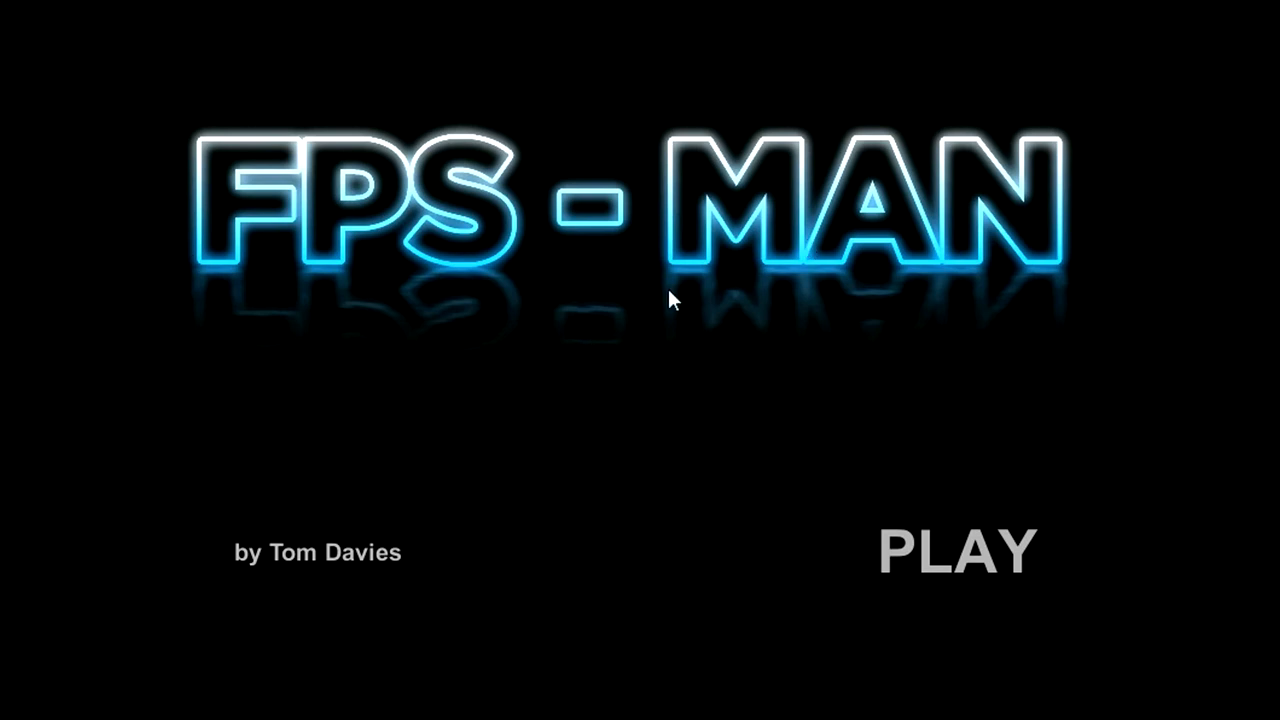
mouse_move(698, 316)
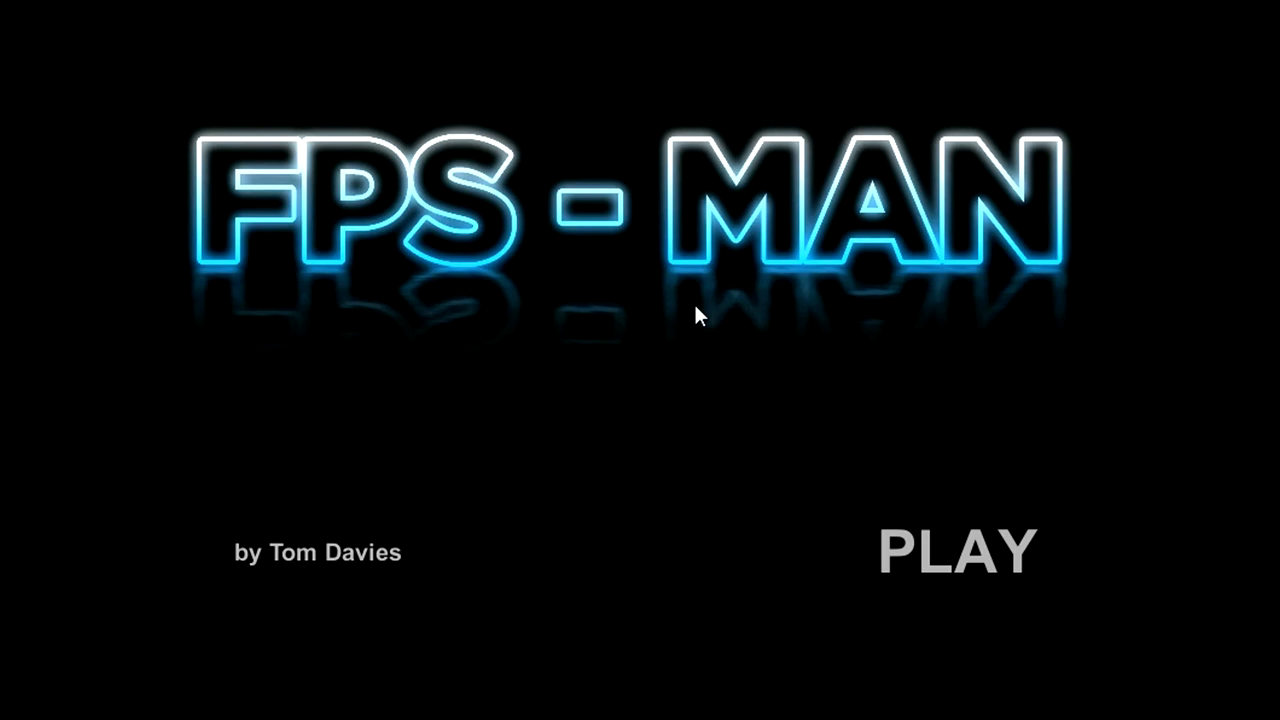
mouse_move(476, 256)
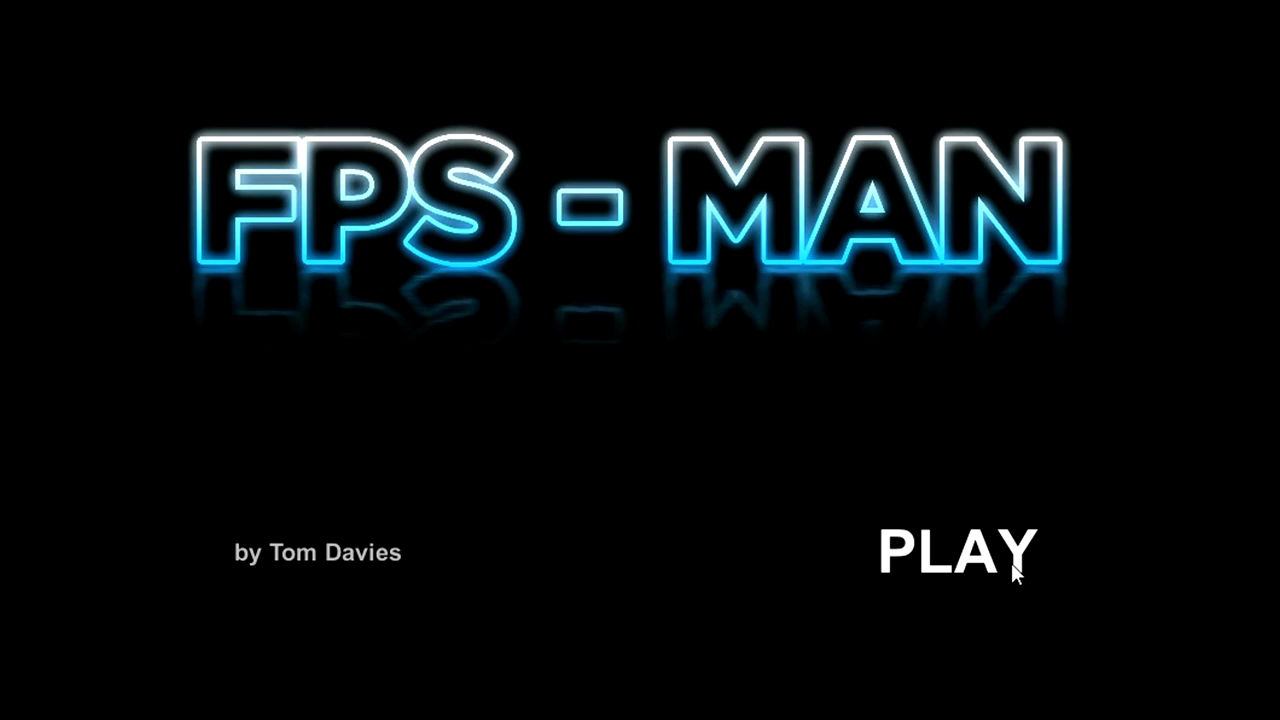
Start a maze run from the title screen and play until caught.
left_click(956, 552)
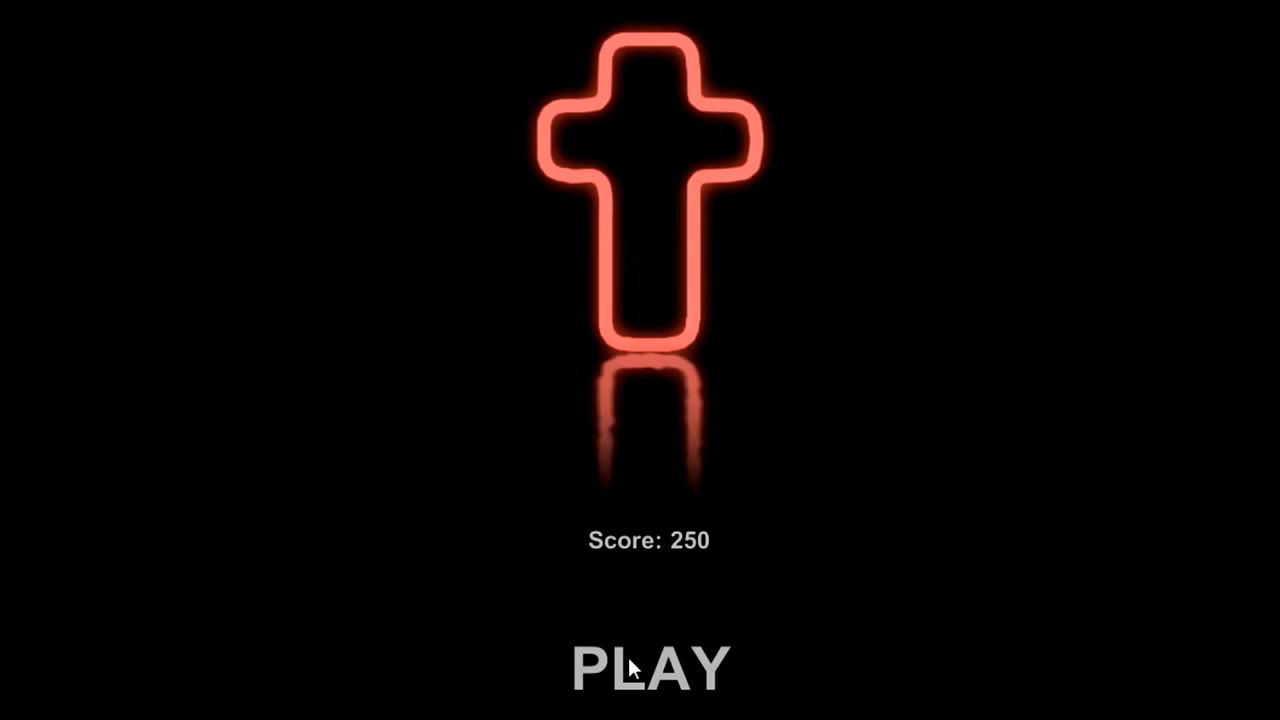
left_click(640, 668)
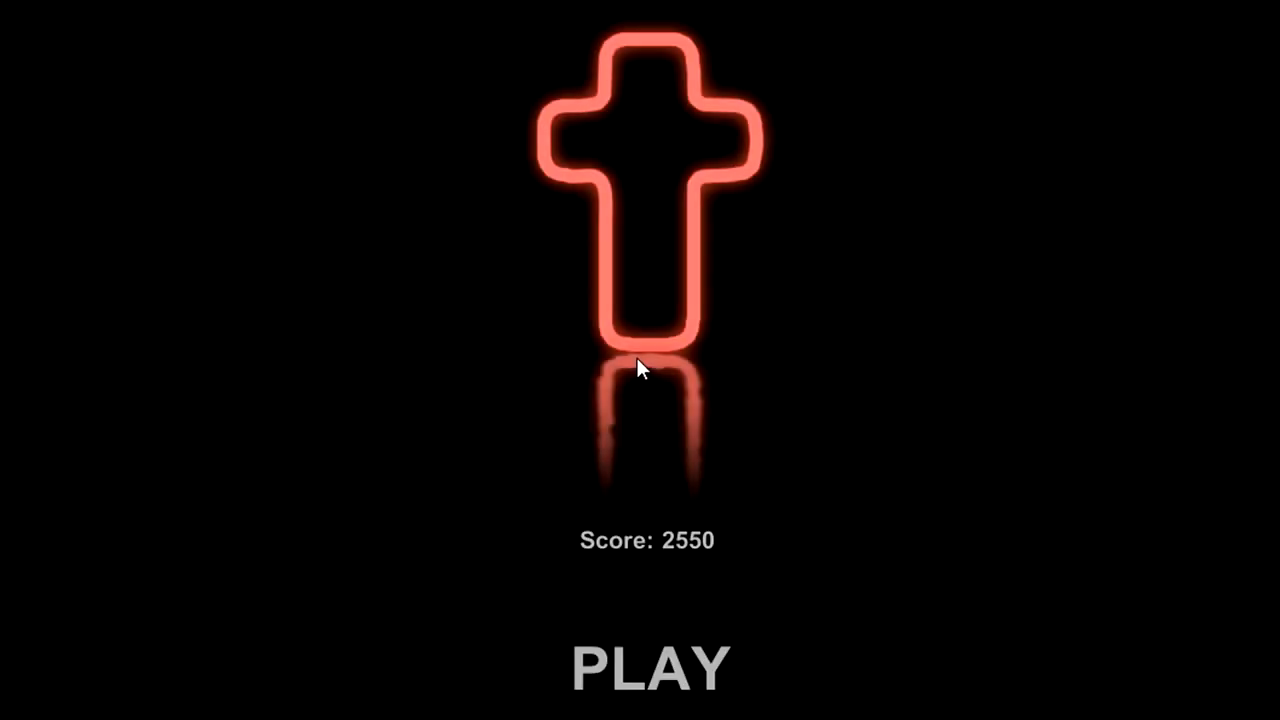
Replay after the 2550 run and play a short round ending at Score: 120.
left_click(648, 664)
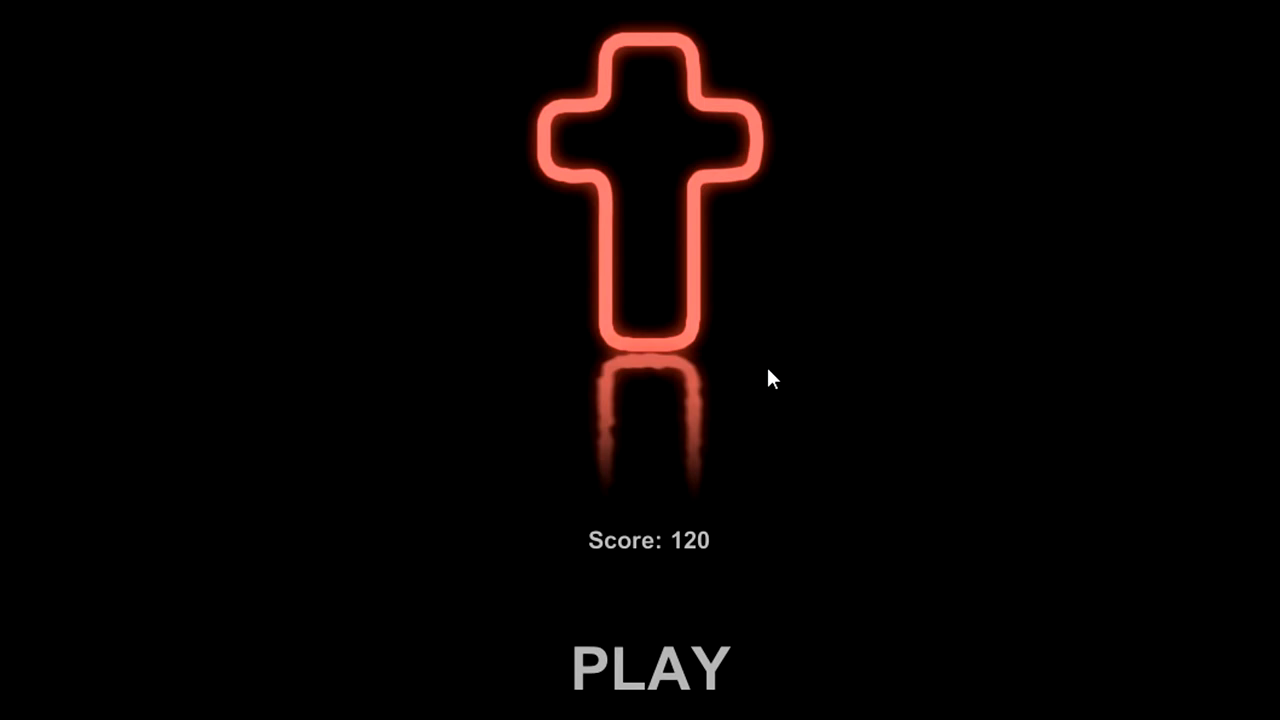
Replay after the 120 run and play through the maze to a score of 130.
left_click(644, 664)
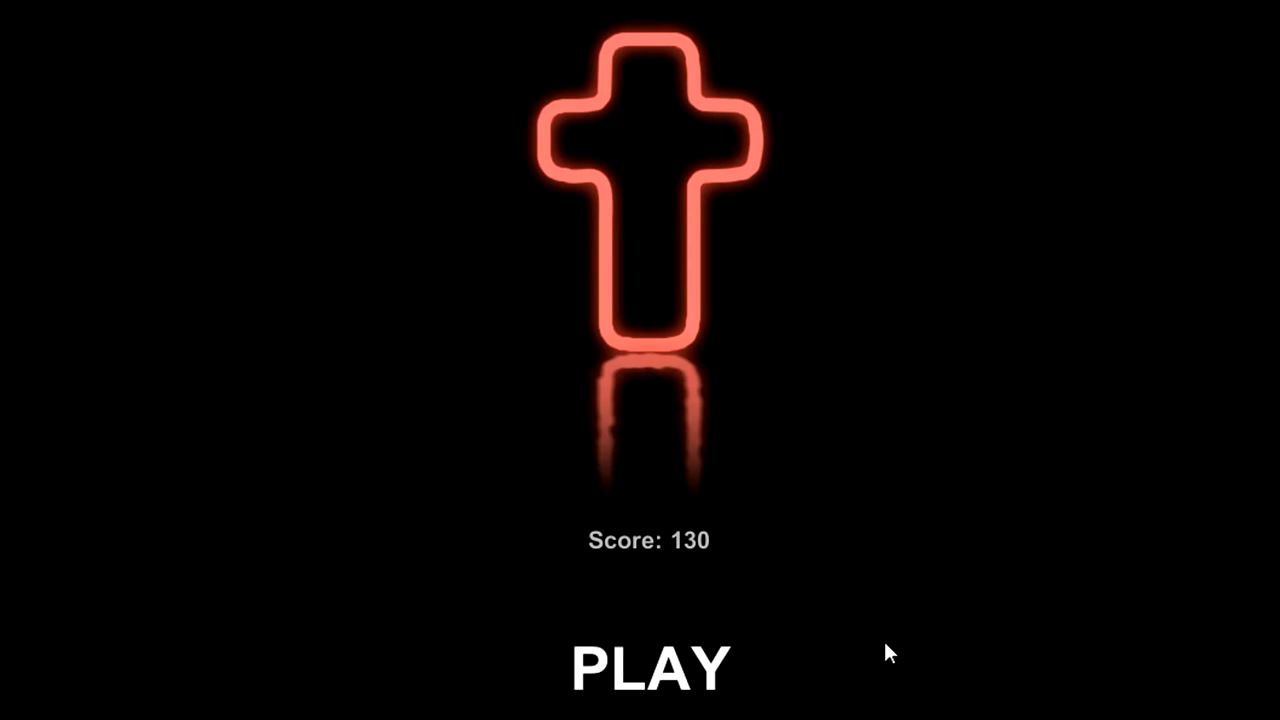
Play a round ending at score 430, then replay to start a fresh run.
left_click(648, 664)
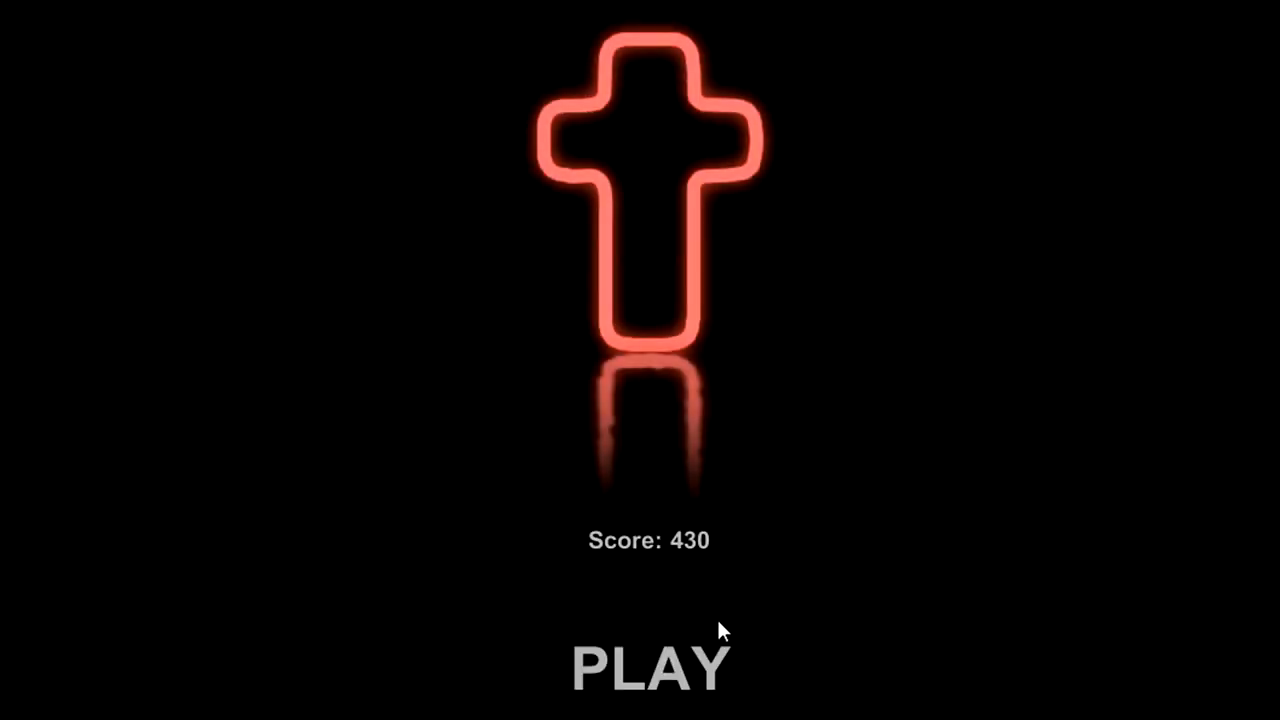
left_click(648, 668)
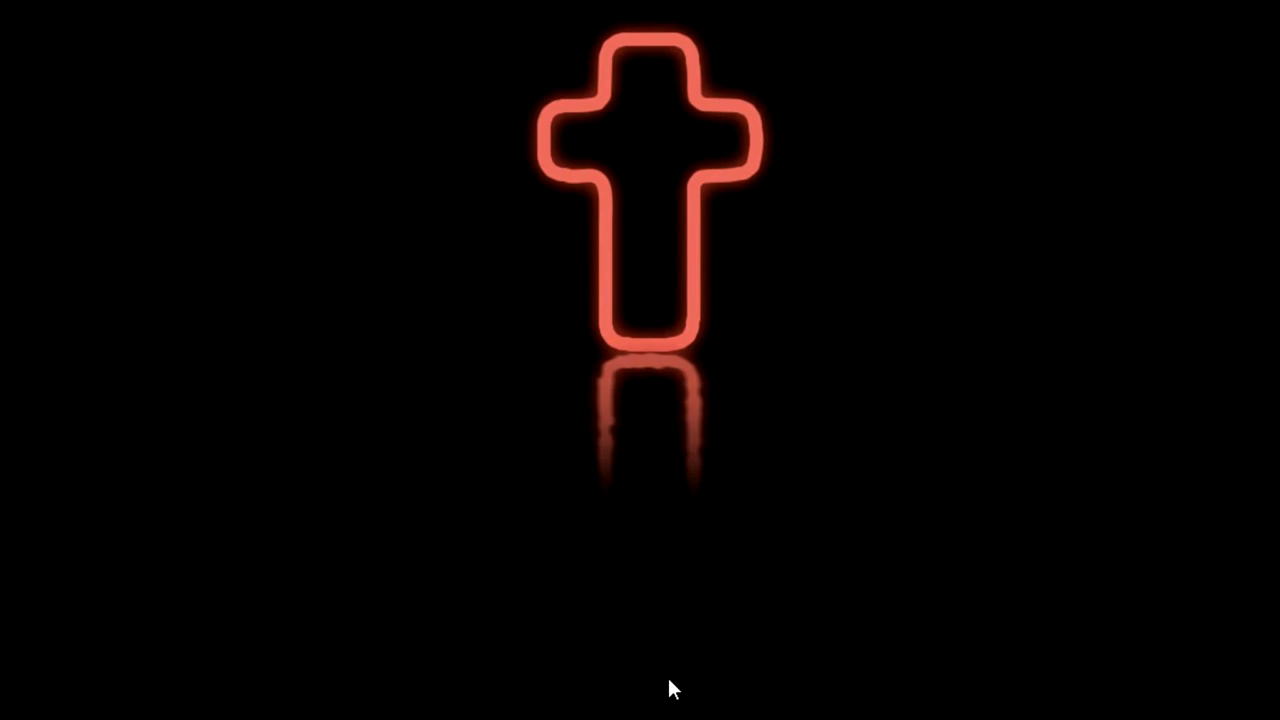